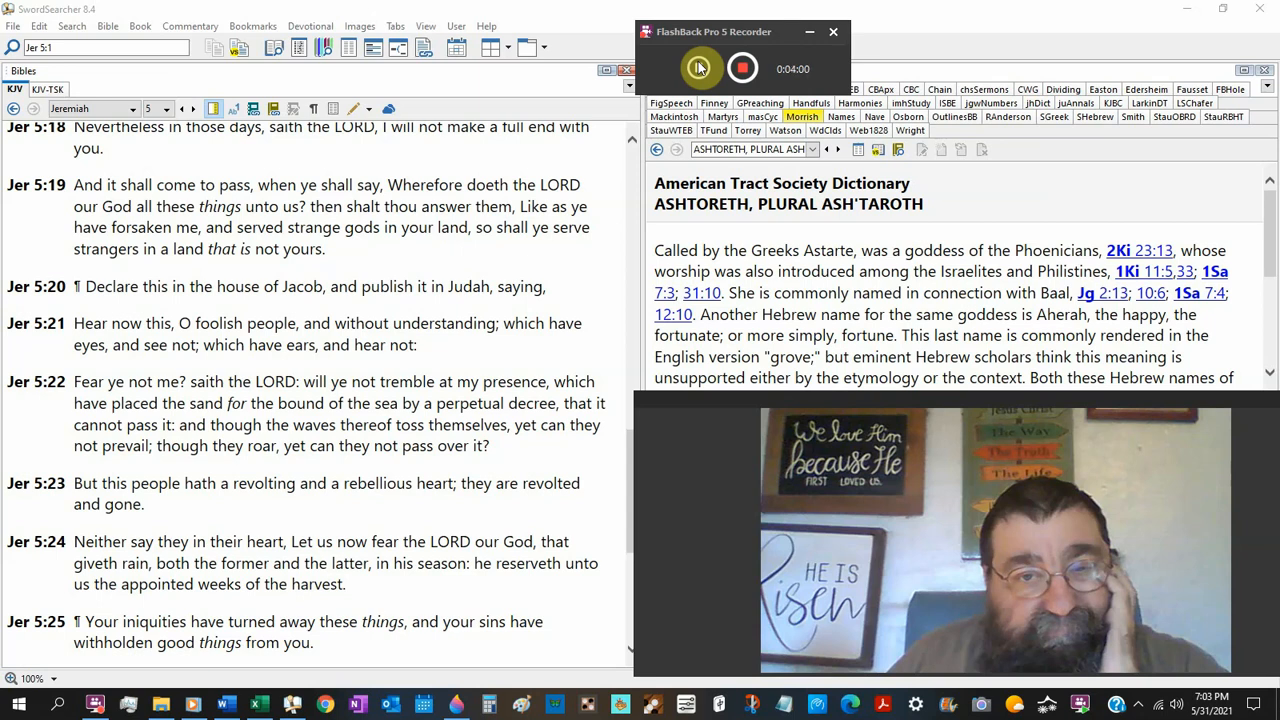
pyautogui.click(700, 68)
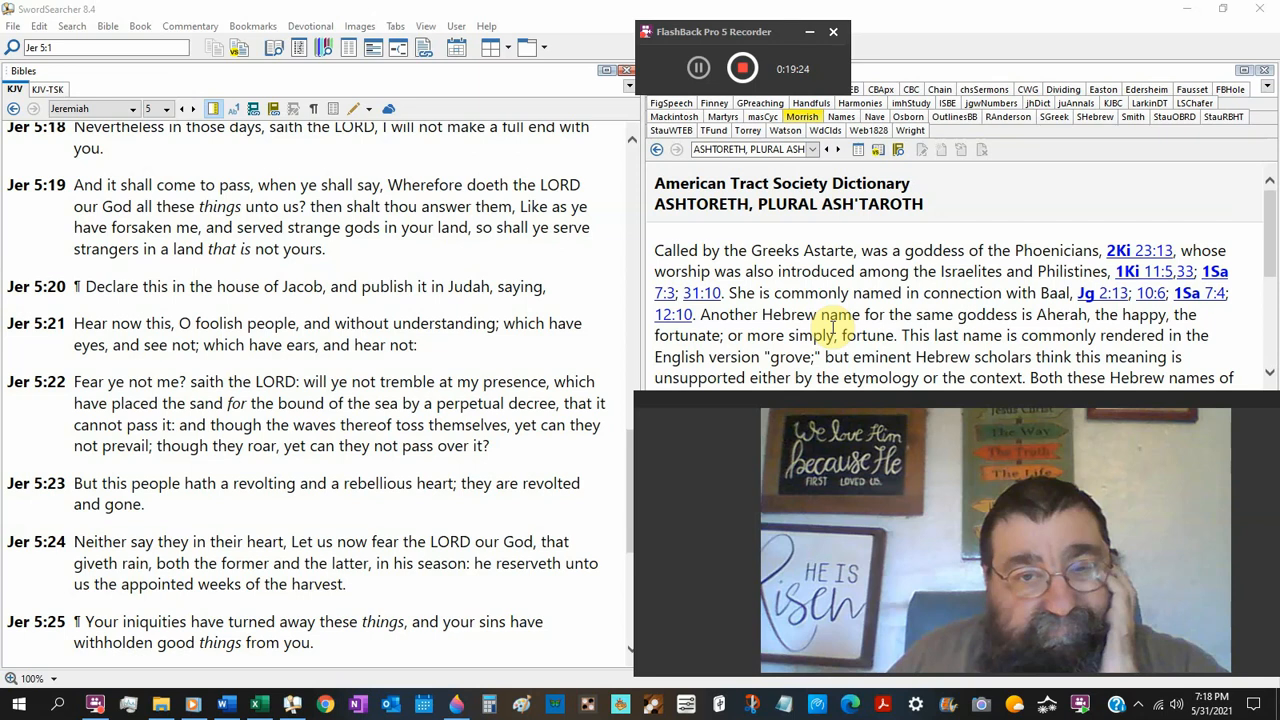
pyautogui.scroll(-3)
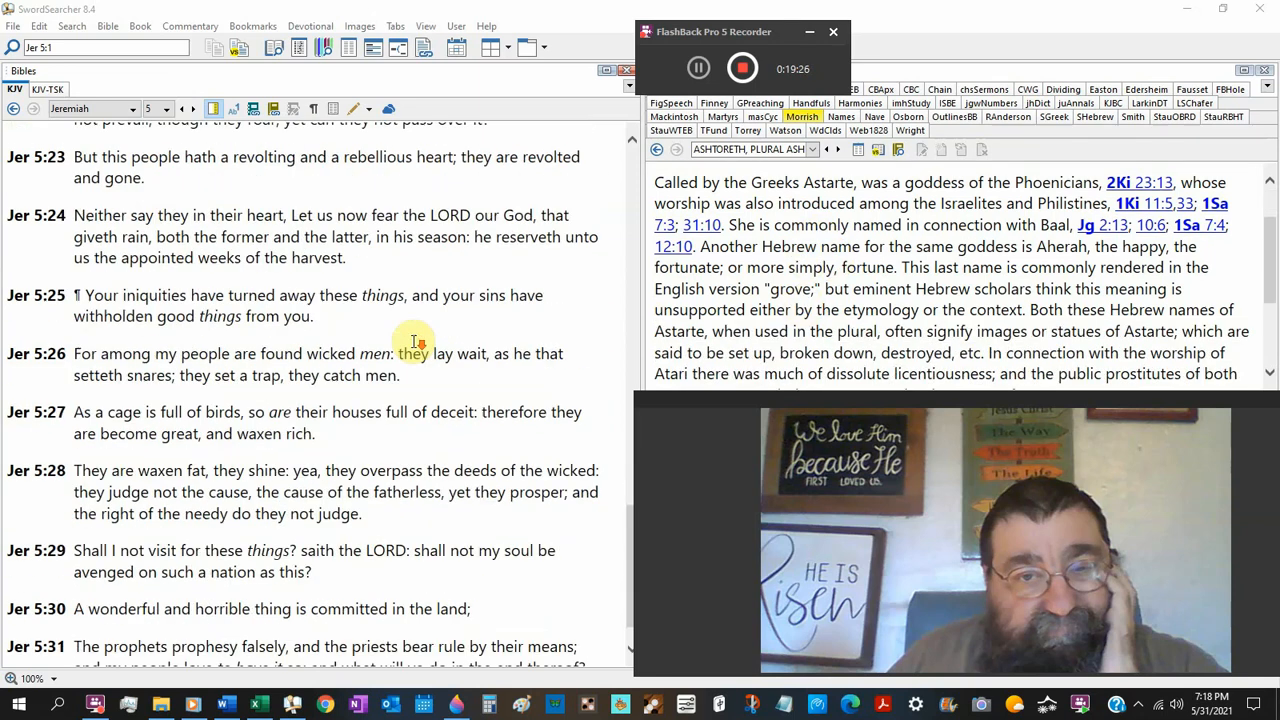
pyautogui.scroll(-3)
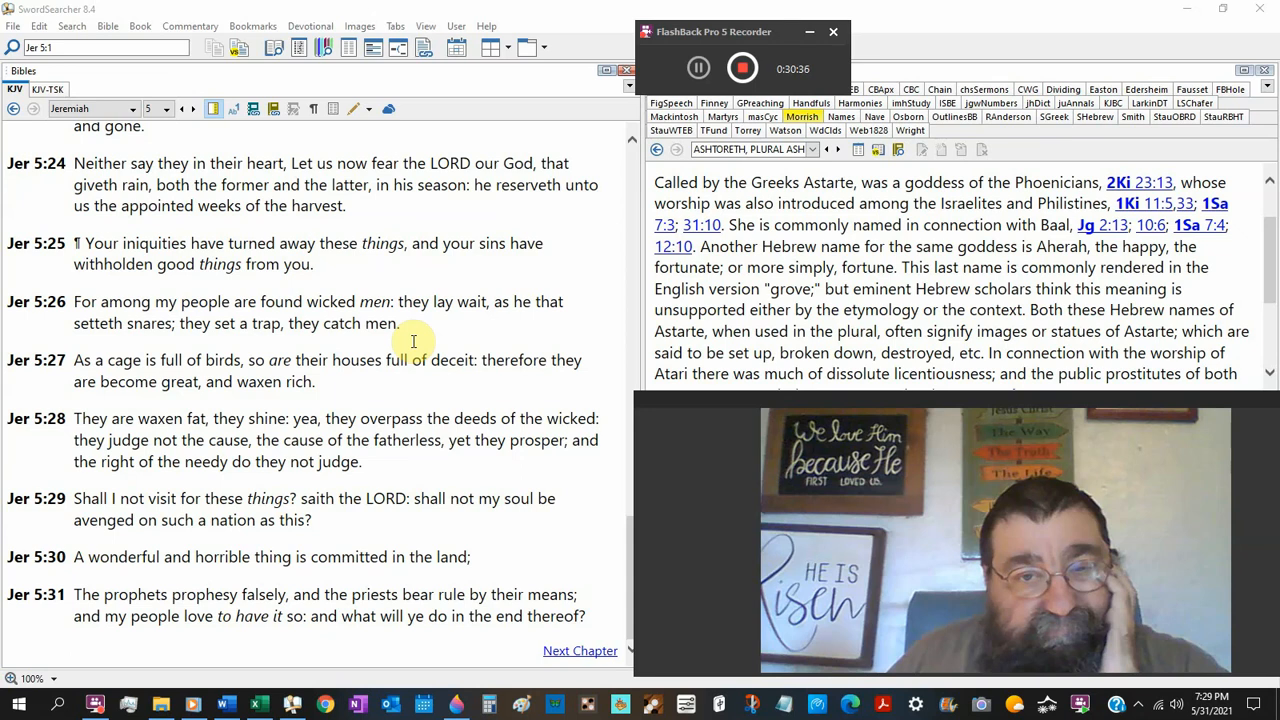
pyautogui.moveTo(412, 348)
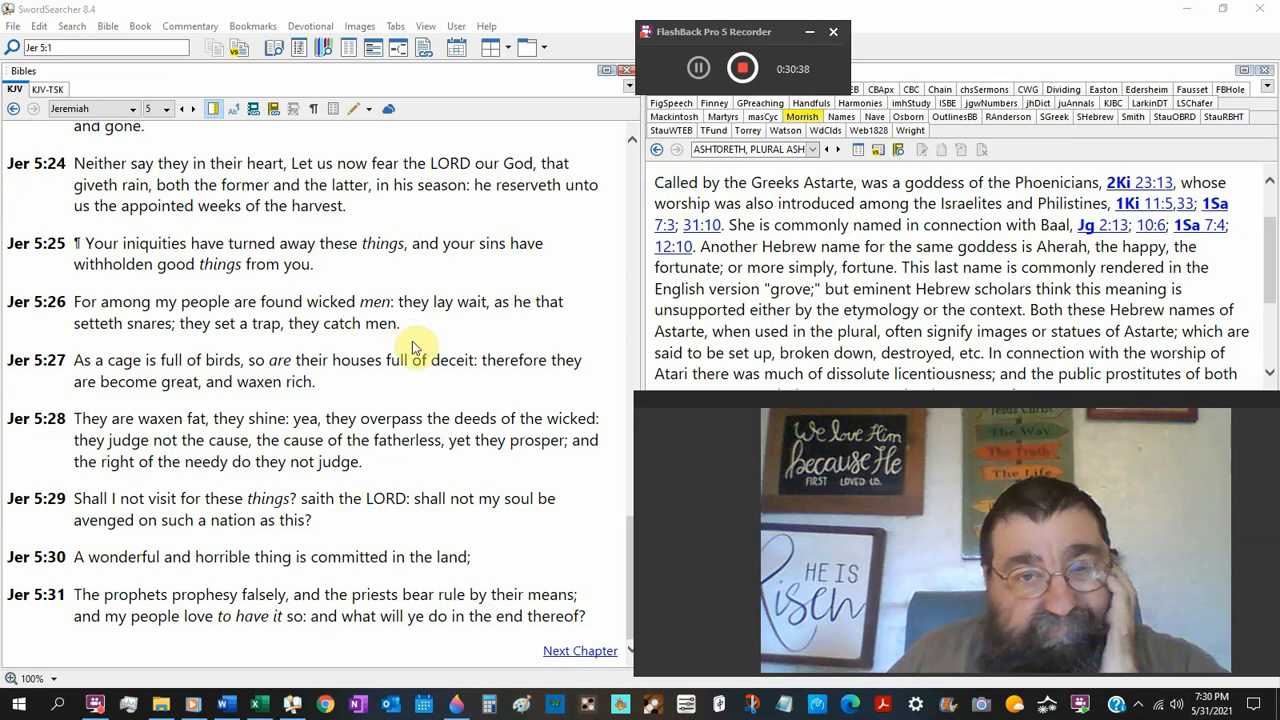